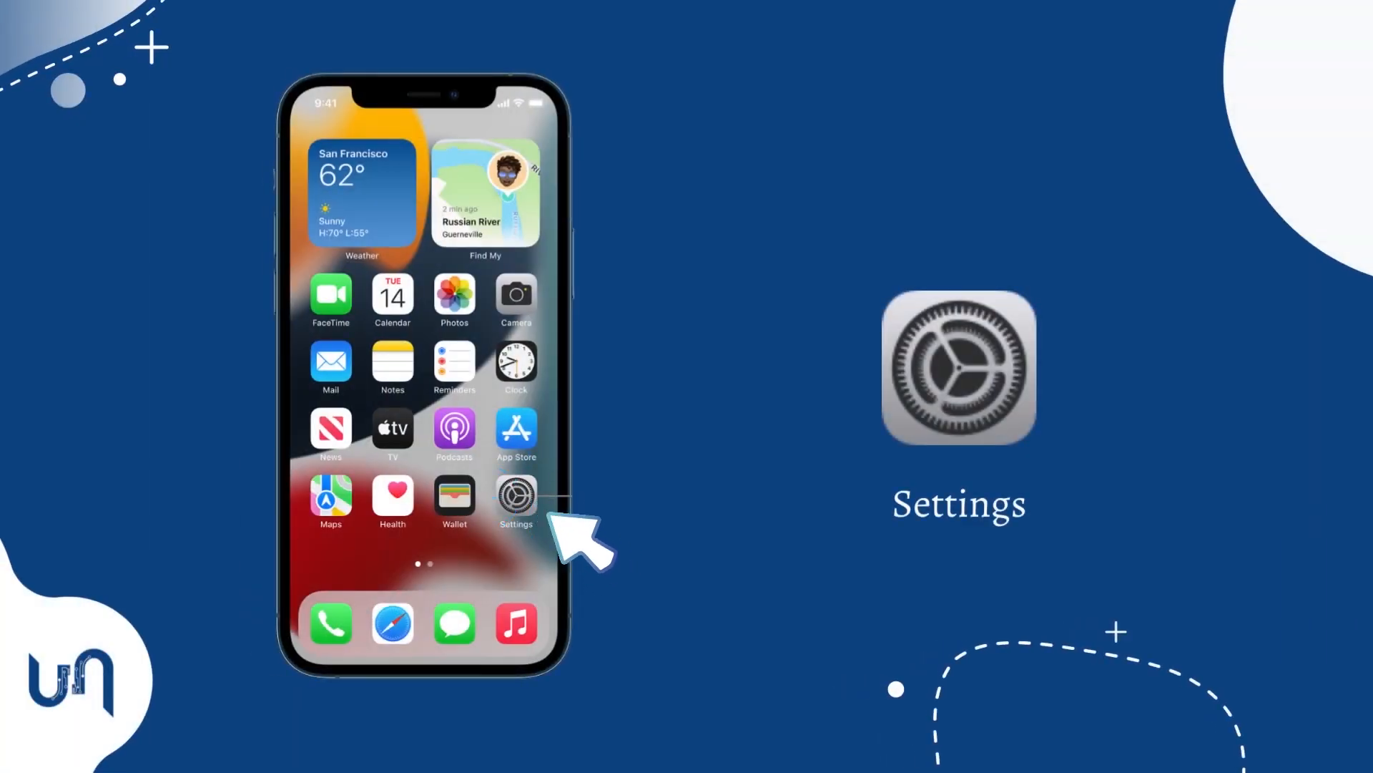
Go from the home screen into Settings and reach the Wi-Fi page listing available networks.
left_click(515, 497)
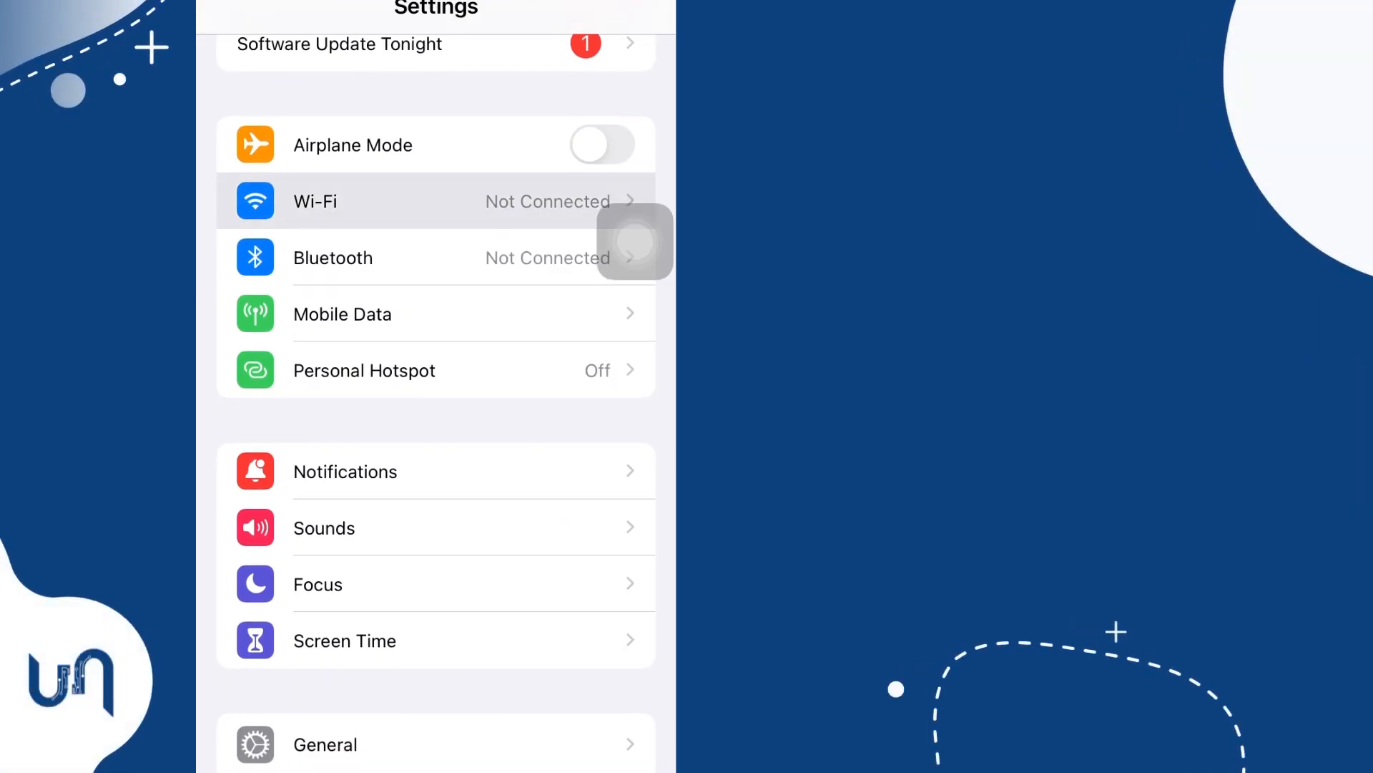
left_click(435, 200)
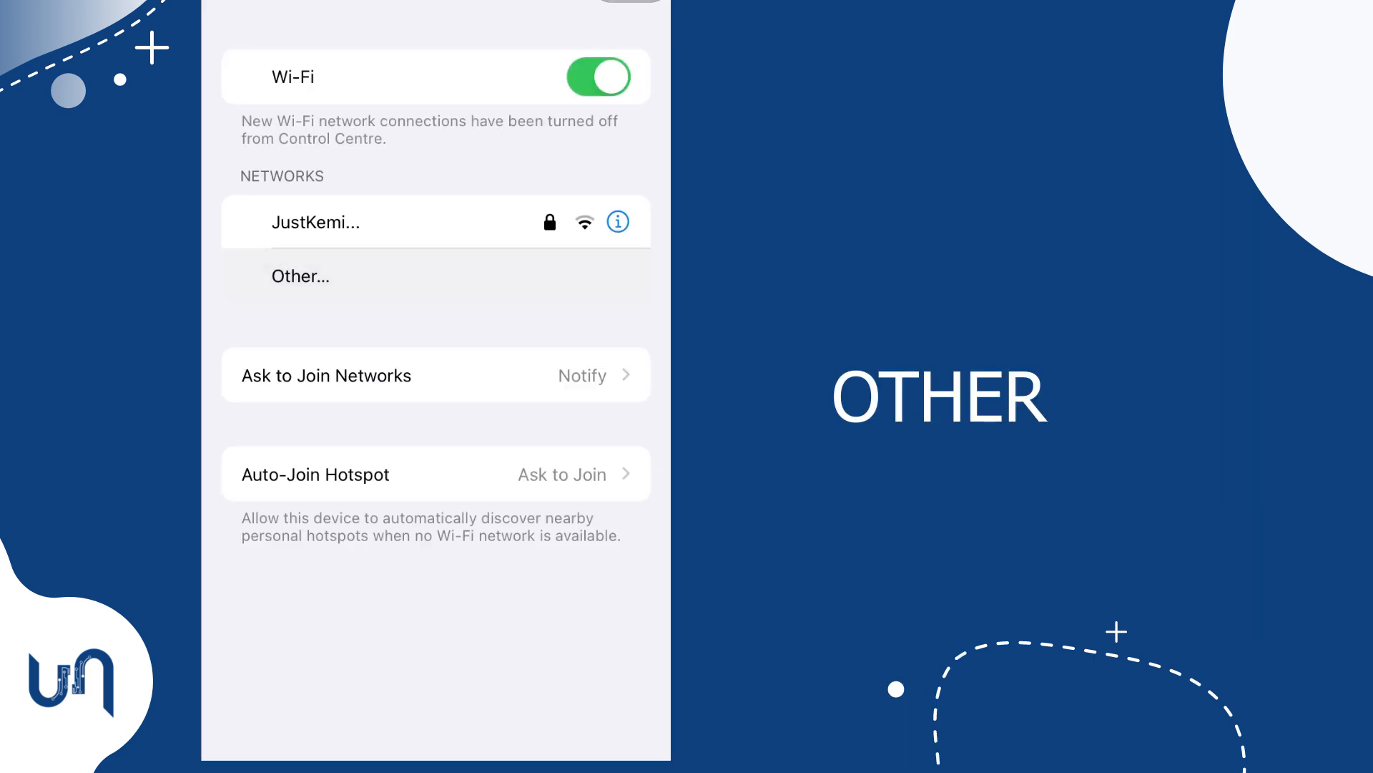
Add an unlisted network via Other…, naming it 'Tech Unmasked', and reach its Security choices.
left_click(299, 276)
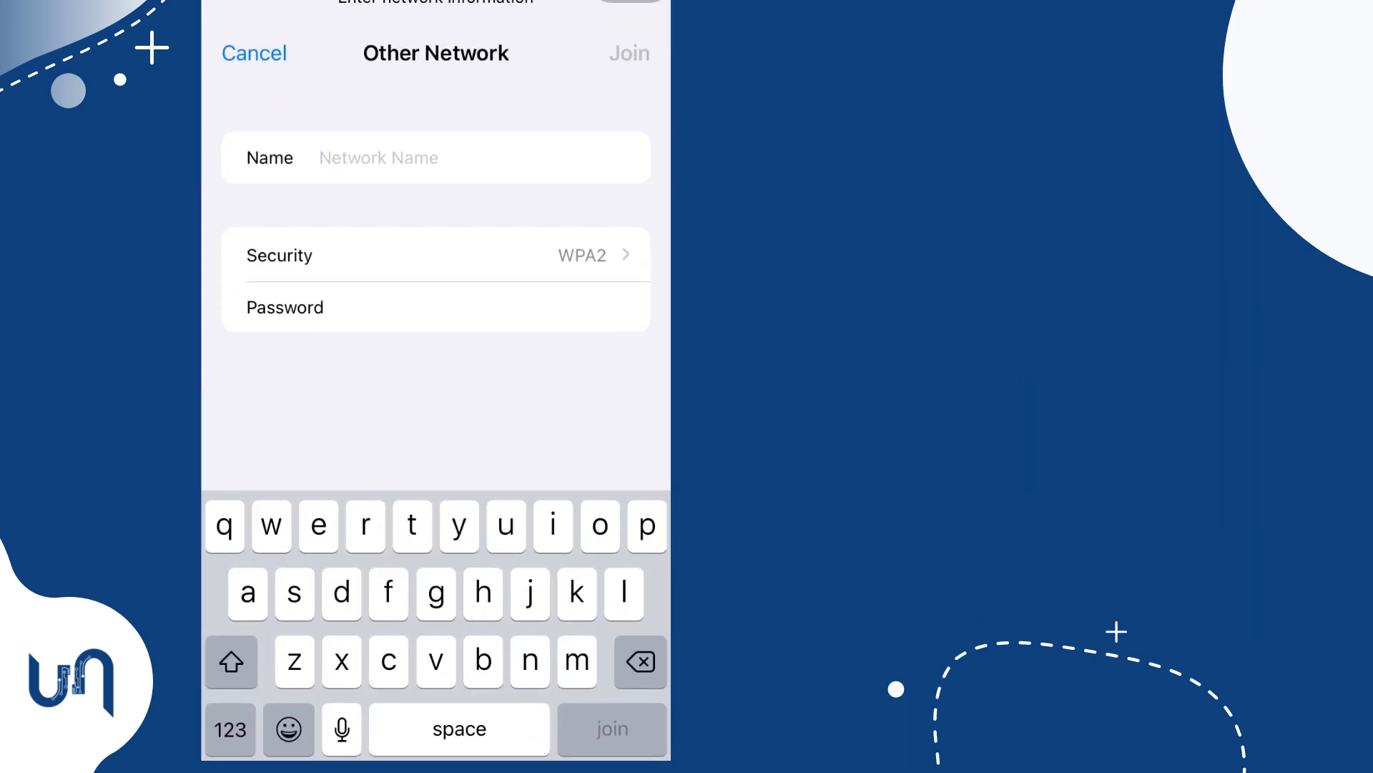
left_click(232, 661)
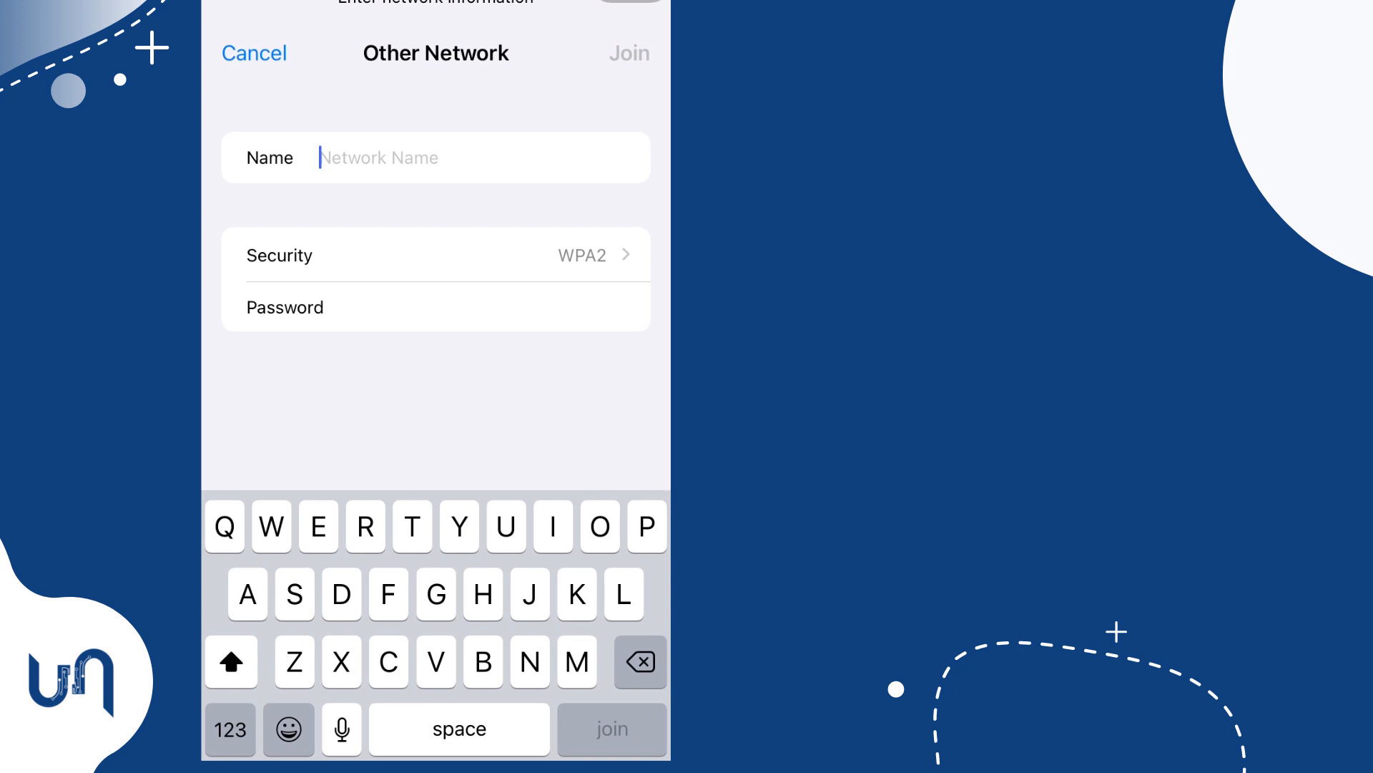
type("Tech U")
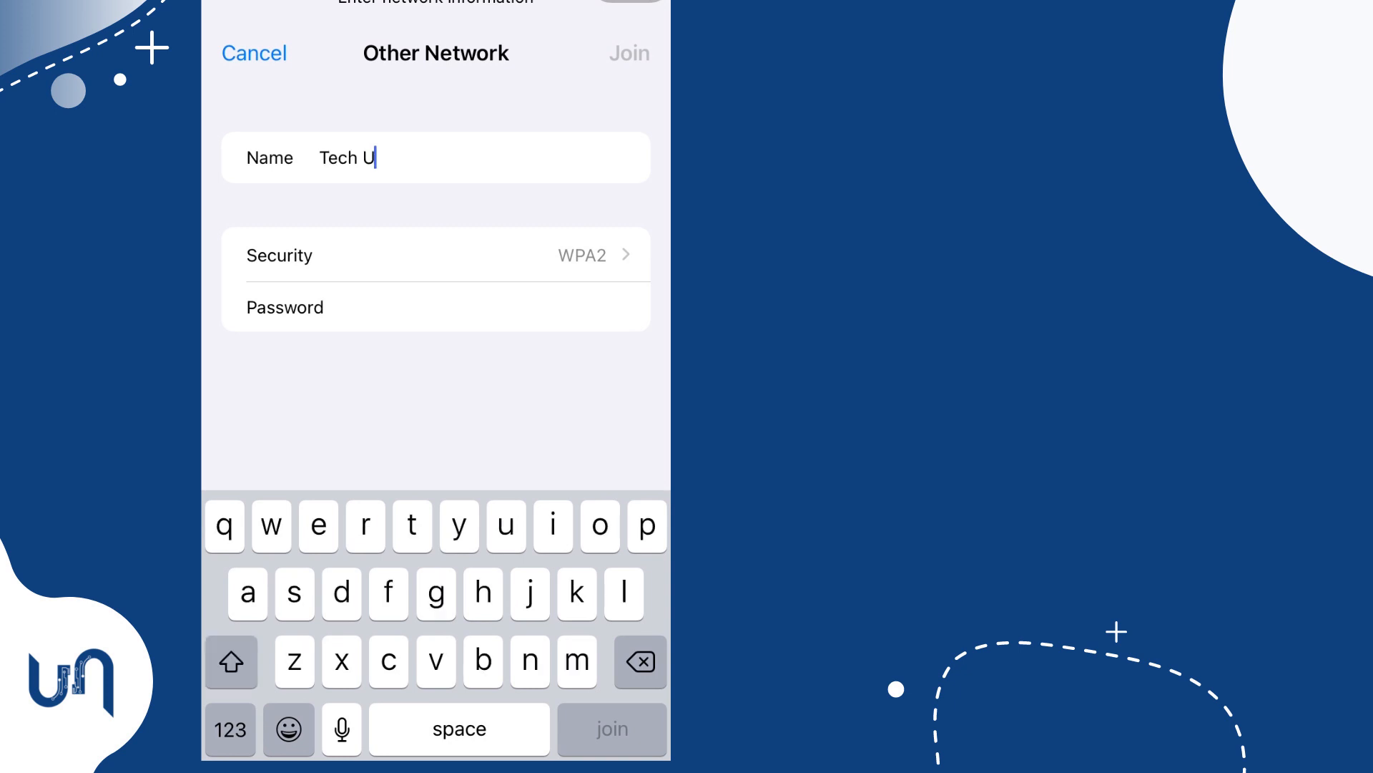
type("nma")
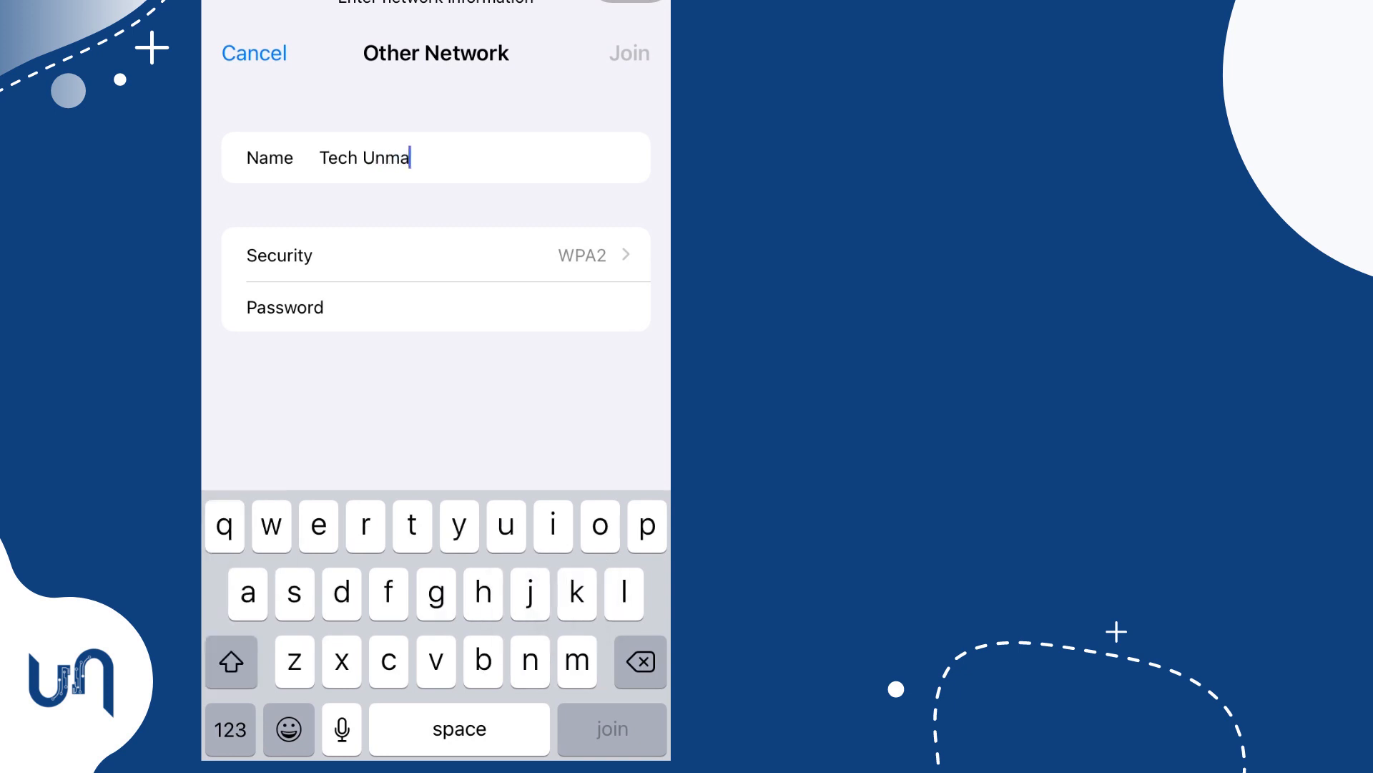
type("sked")
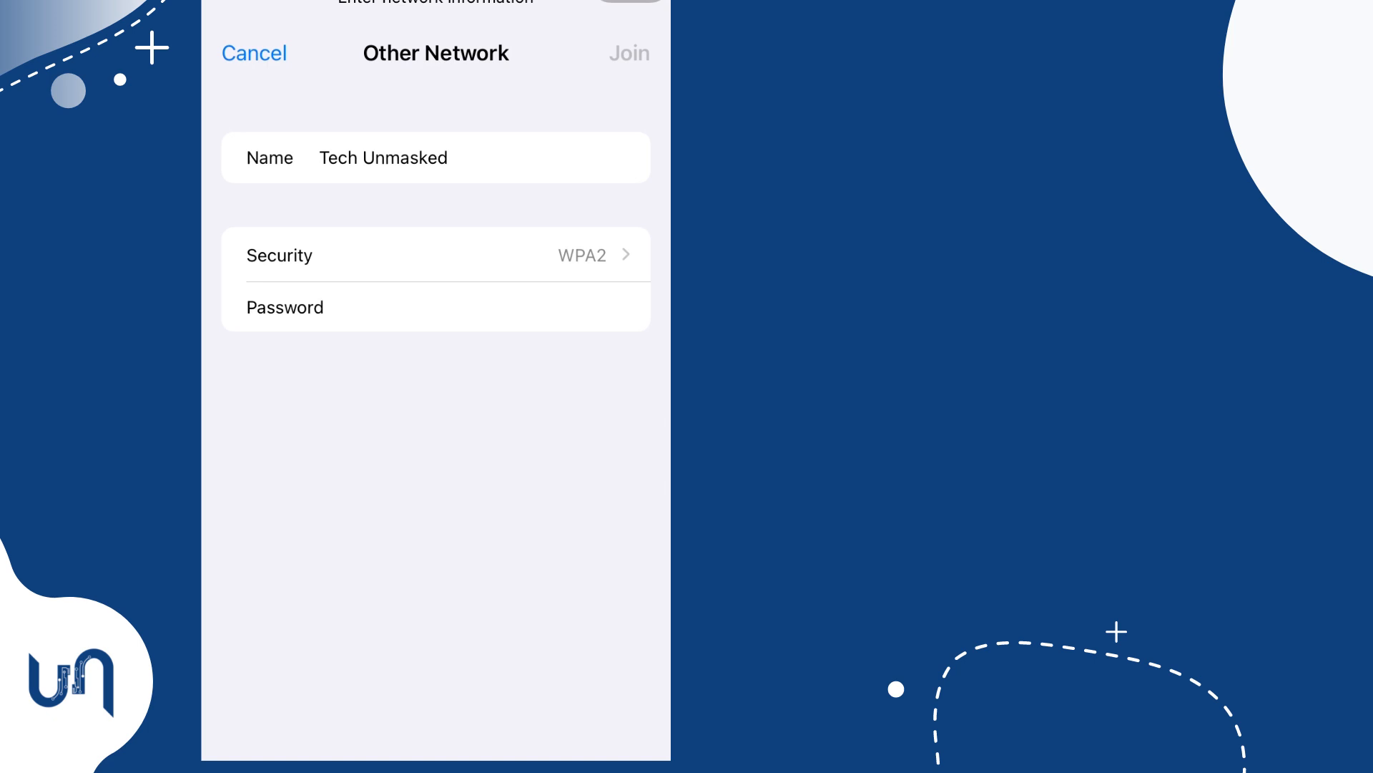
left_click(434, 255)
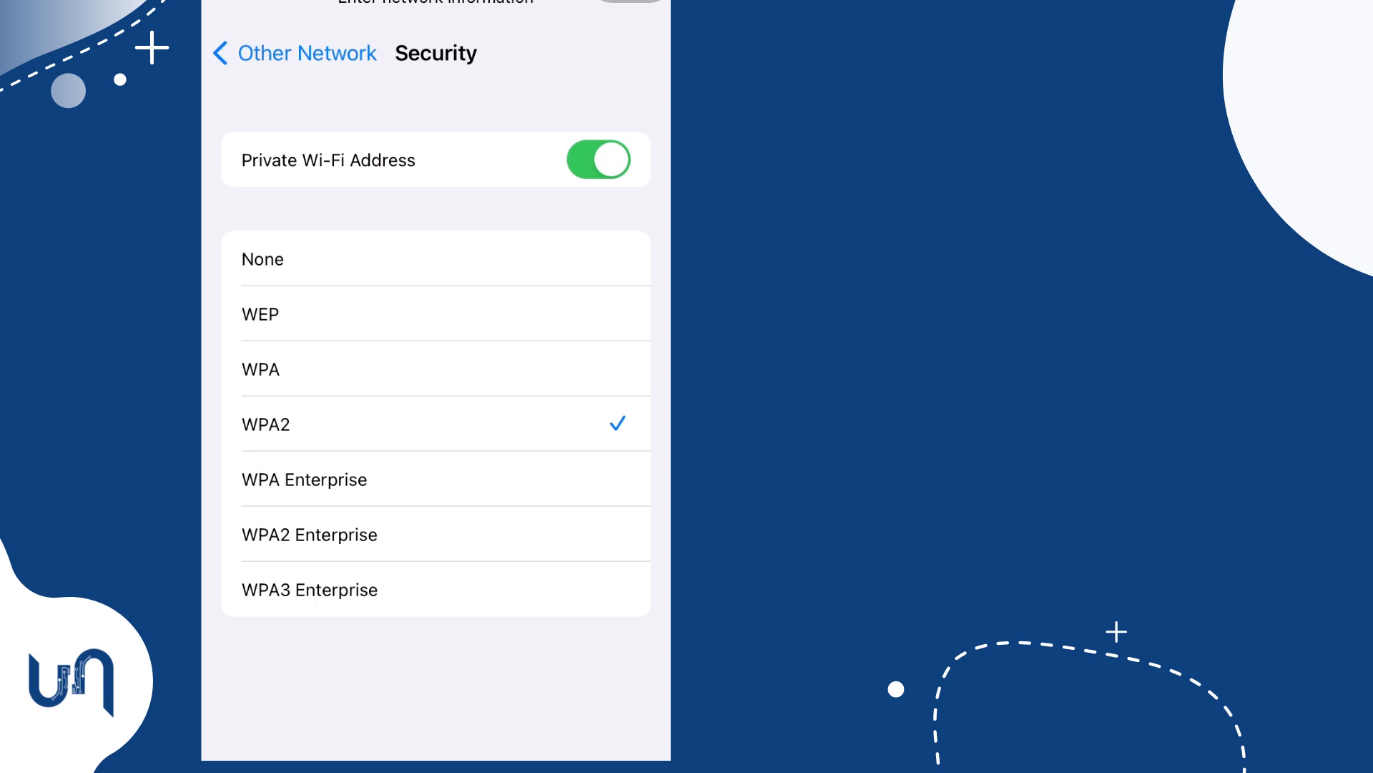
Choose WPA2 security and submit the Other Network form to join 'Tech Unmasked'.
left_click(293, 53)
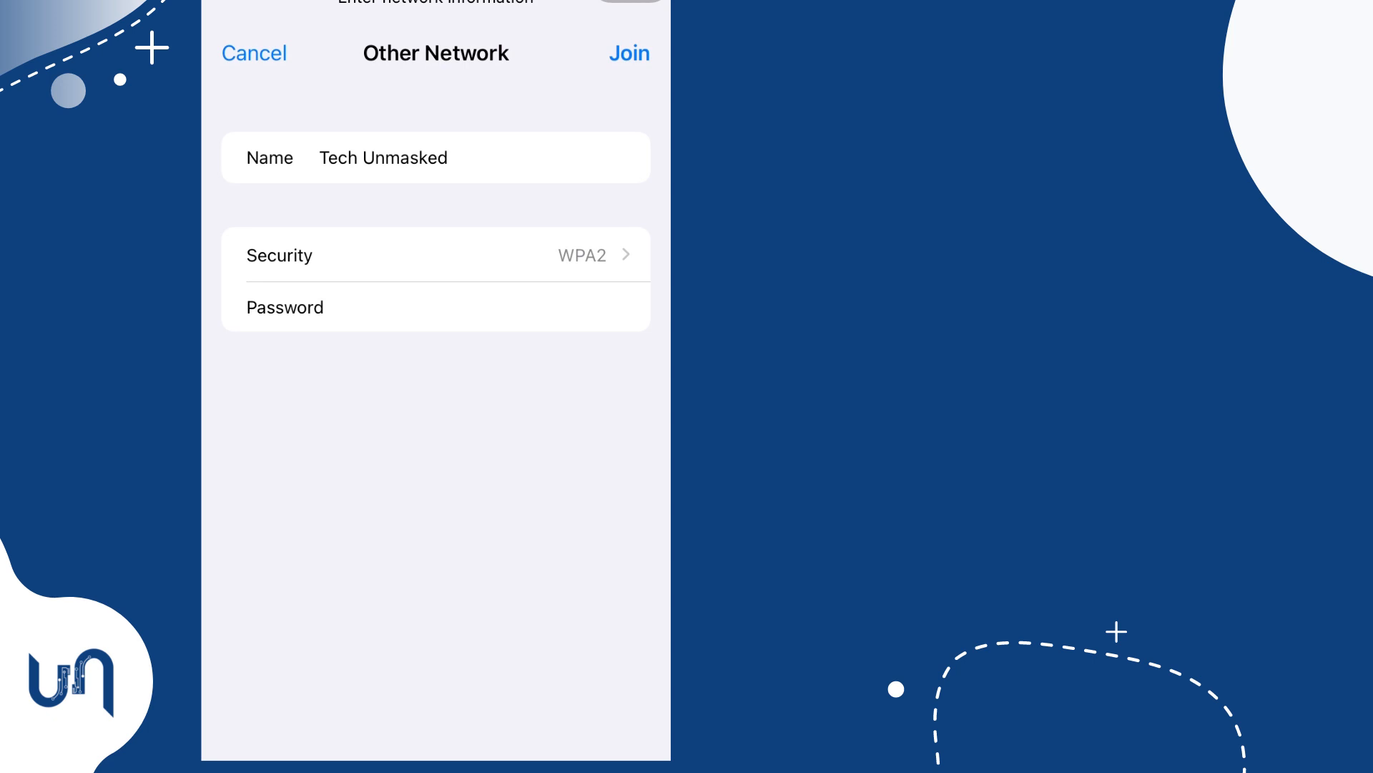
left_click(630, 52)
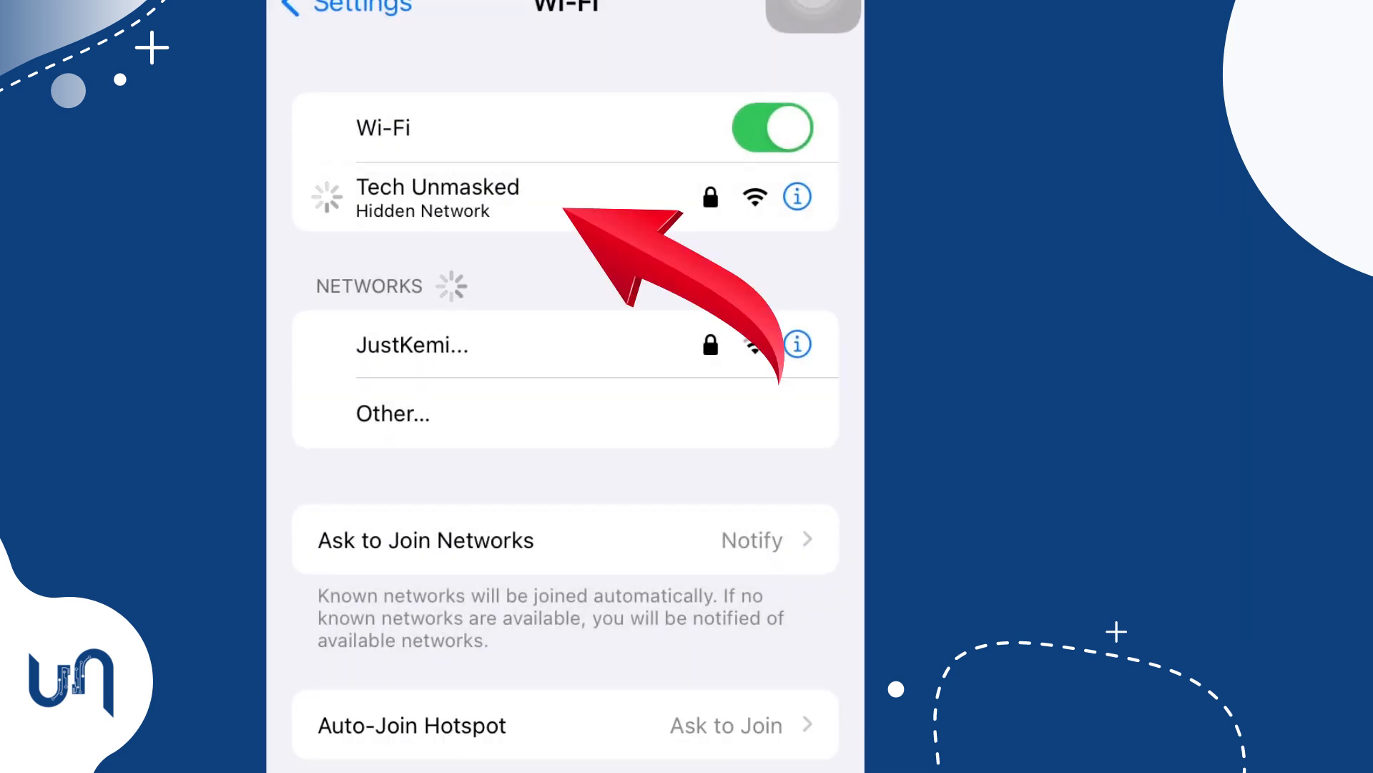
Confirm the join so 'Tech Unmasked' shows checked as a Hidden Network in the Wi-Fi list.
left_click(438, 195)
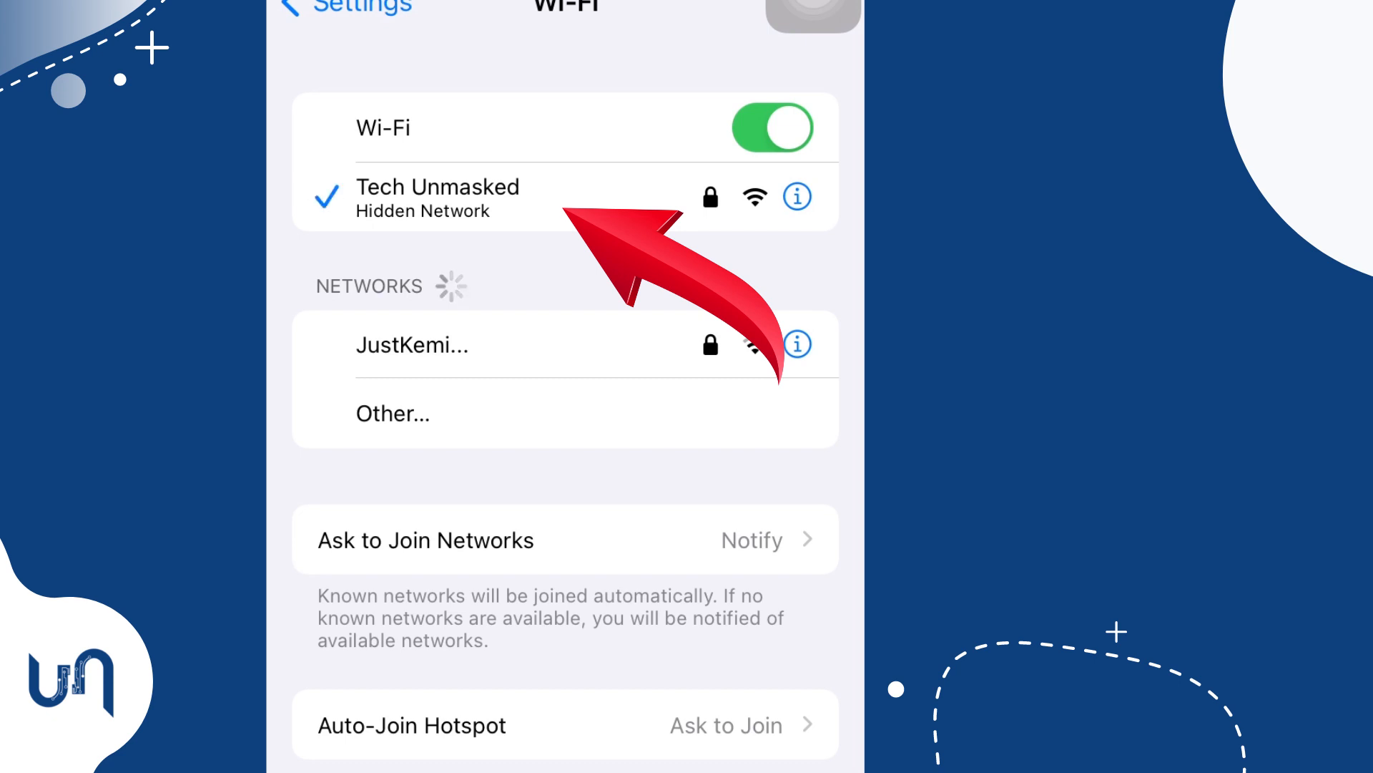